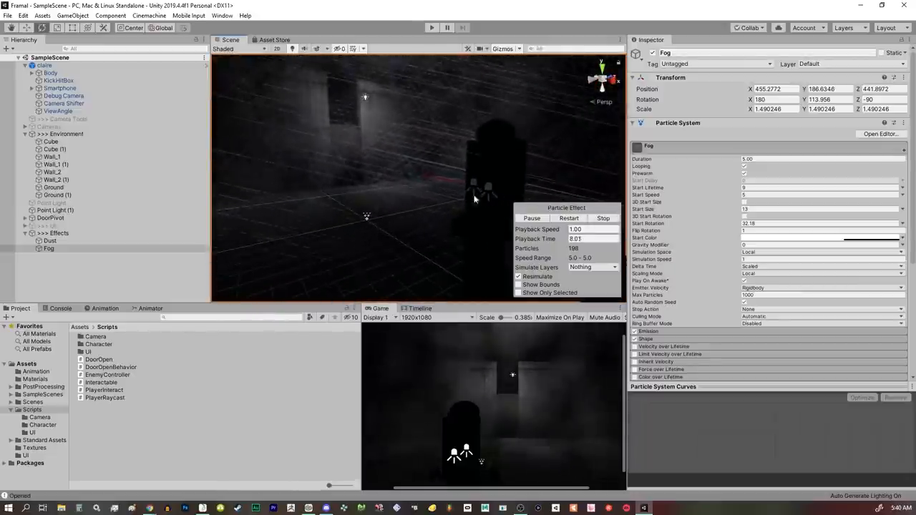
Open the MixAndJam blade-mode project and play it in the Game view
{"action": "left_click", "coordinate": [58, 111]}
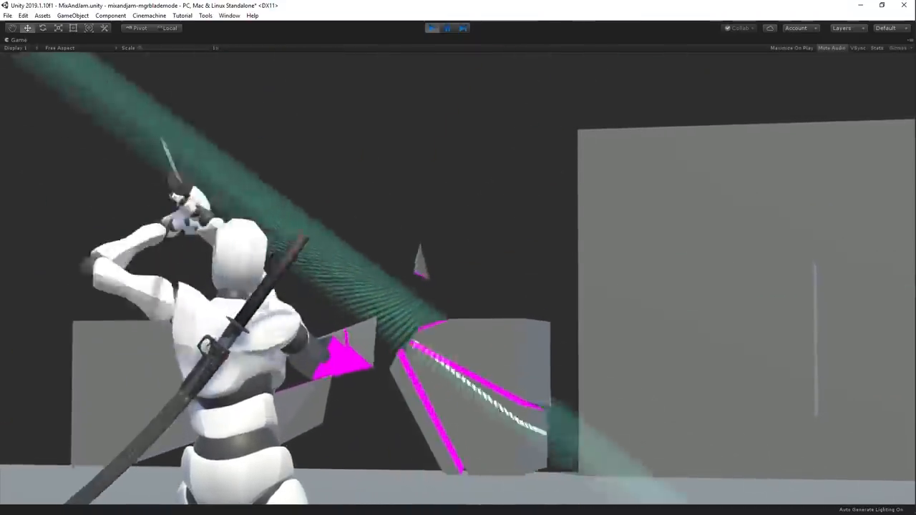
{"action": "left_click", "coordinate": [447, 27]}
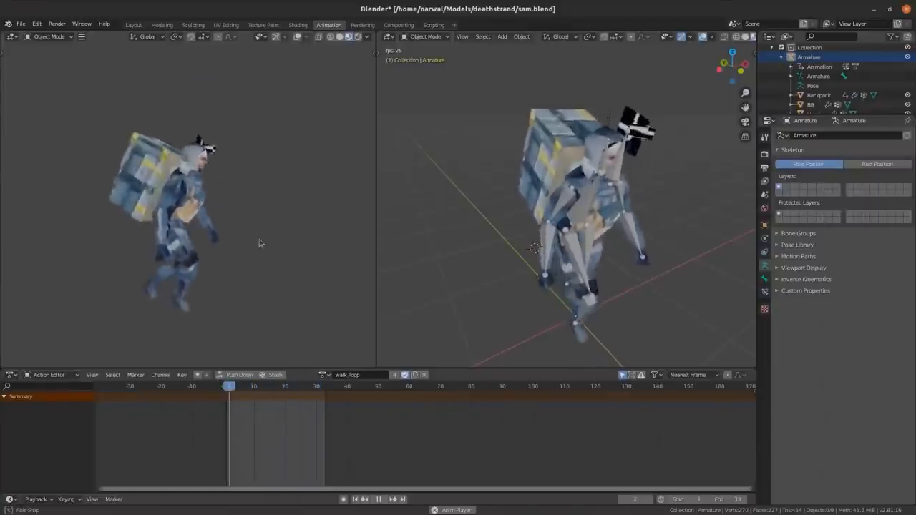
Play the walk_loop action on the backpack character's armature in Blender's Action Editor
{"action": "left_click", "coordinate": [276, 386]}
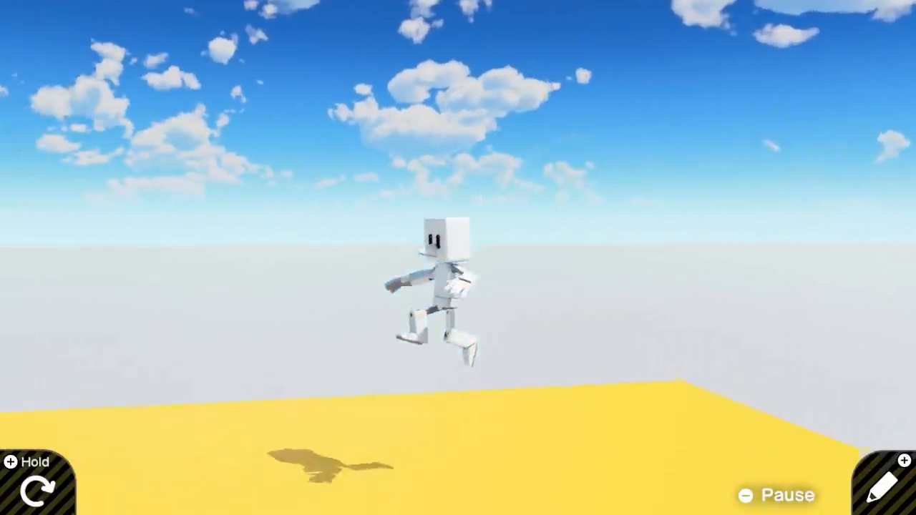
Pause, then open Settings - Person from the Person node's gear icon
{"action": "left_click", "coordinate": [886, 484]}
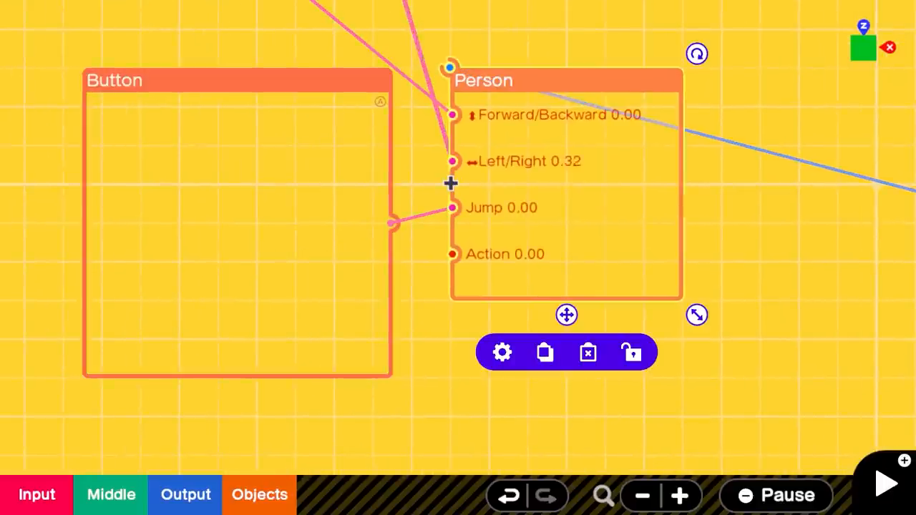
{"action": "left_click", "coordinate": [502, 352]}
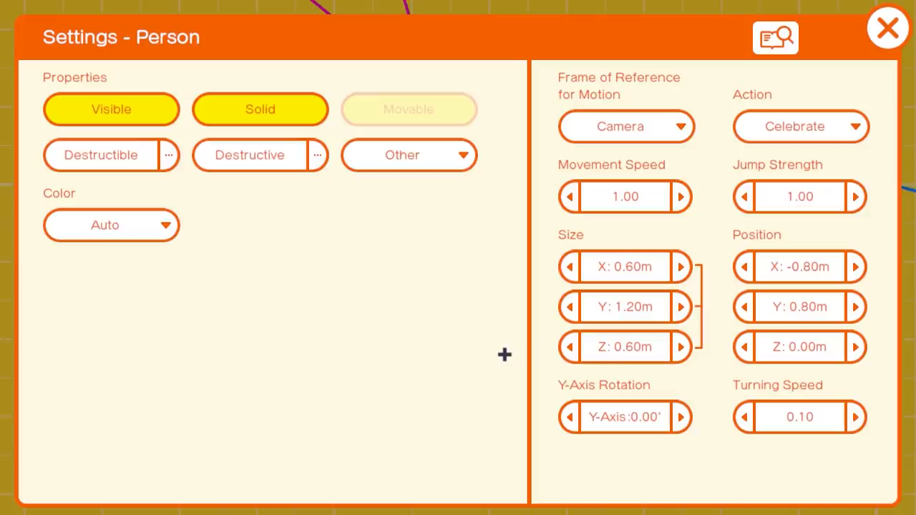